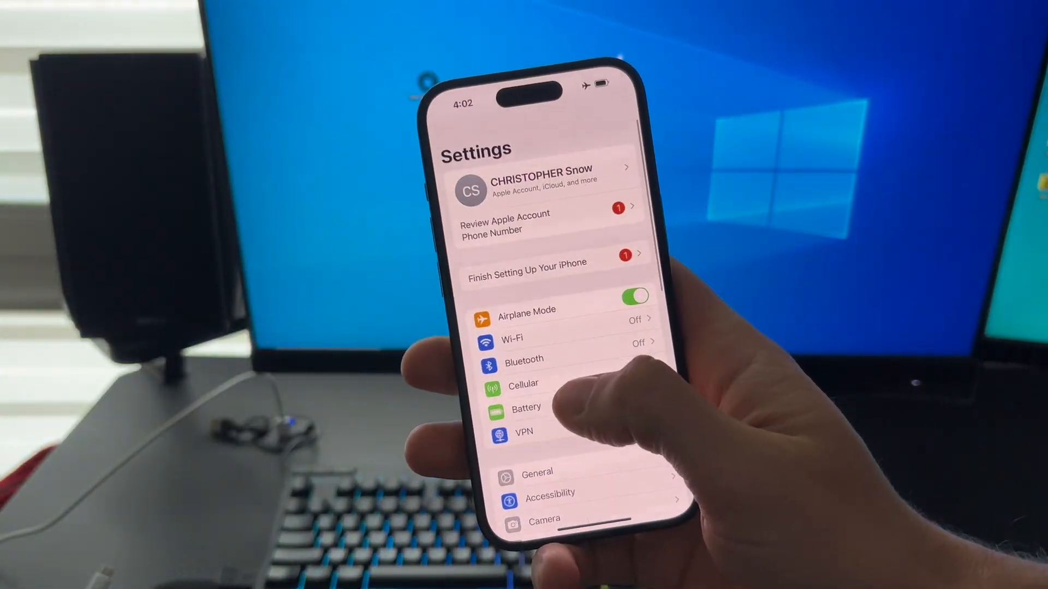
# Step: Glance at the Battery page, then go to the Apps list in iOS Settings
pyautogui.click(525, 407)
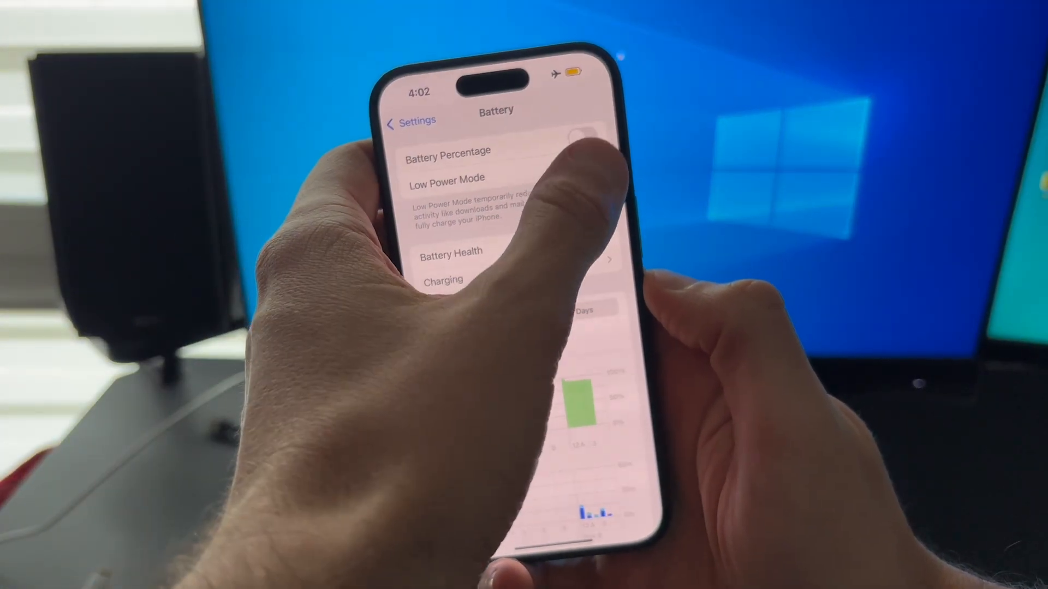
pyautogui.click(411, 121)
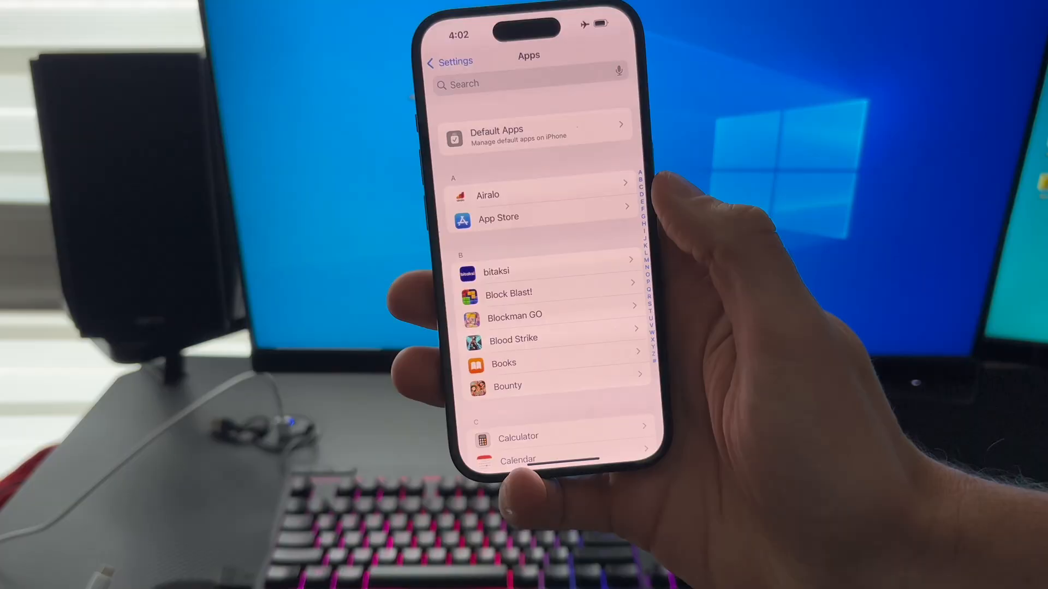
# Step: View the App Store settings with automatic downloads, updates and in-app content enabled
pyautogui.click(497, 217)
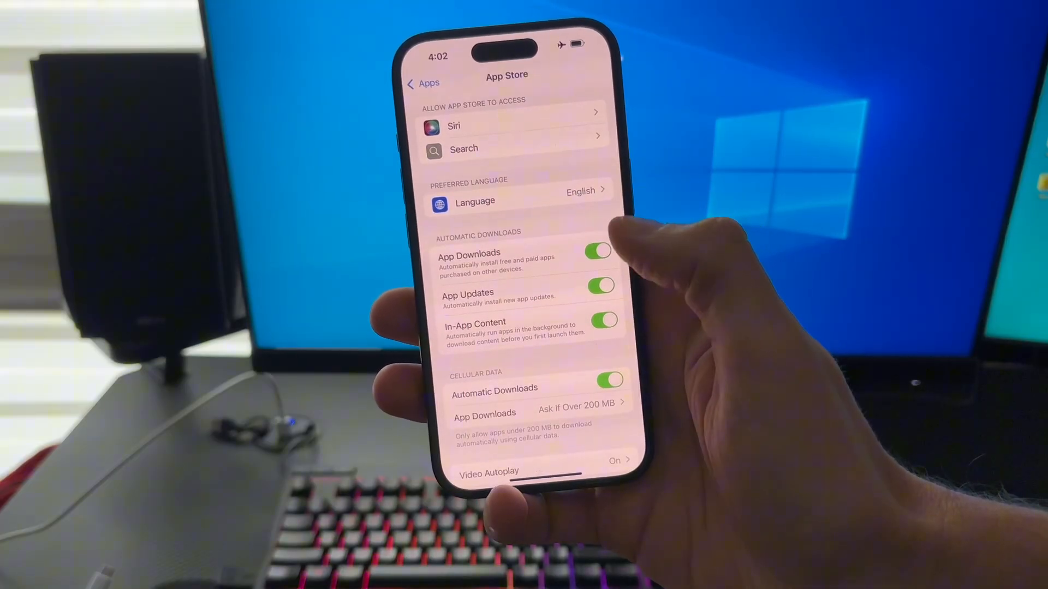
pyautogui.click(600, 285)
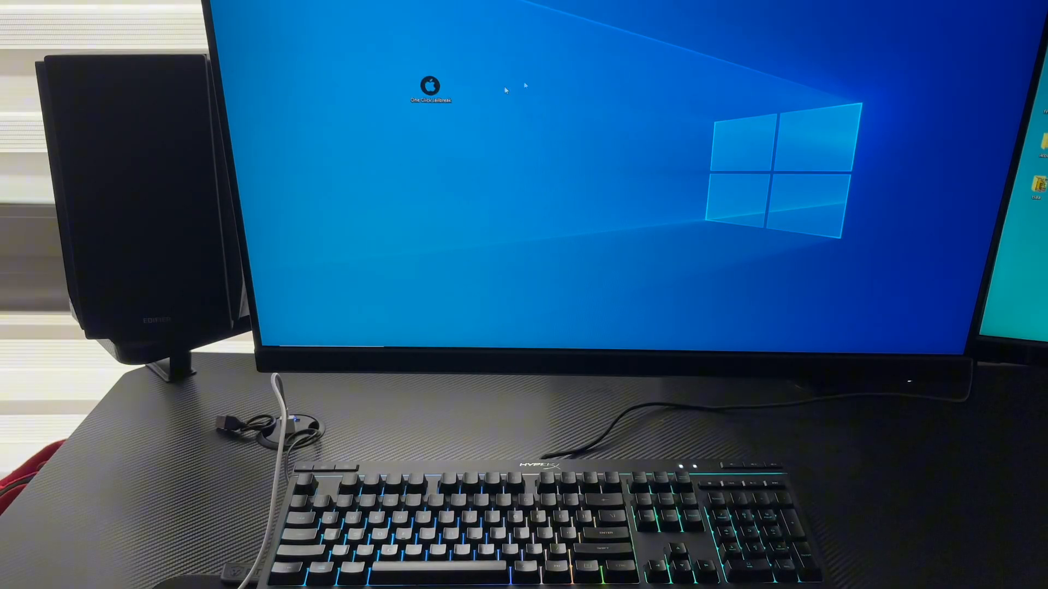
# Step: Launch One Click Jailbreak from the desktop and select iPhone 15 as the connected device
pyautogui.doubleClick(429, 87)
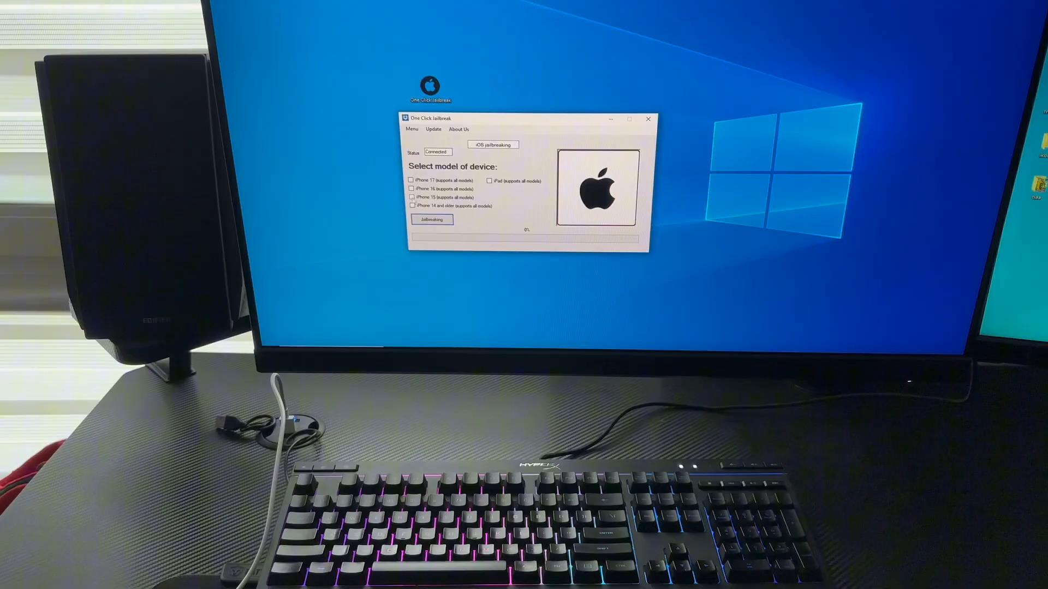
pyautogui.click(412, 197)
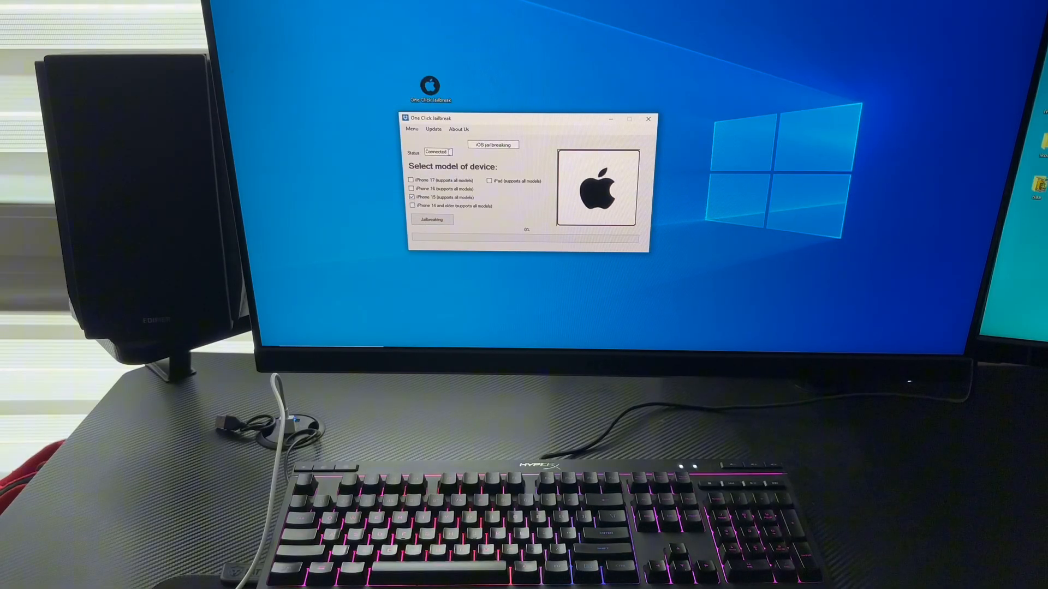
pyautogui.click(433, 219)
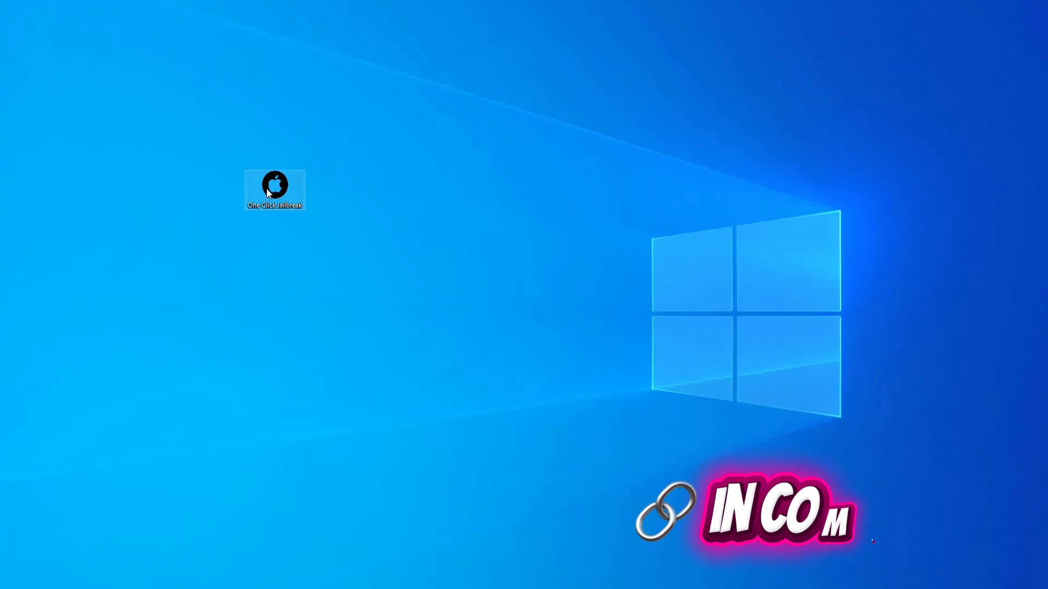
# Step: Relaunch One Click Jailbreak, select iPhone 15 and start jailbreaking (progress at 7%)
pyautogui.doubleClick(275, 185)
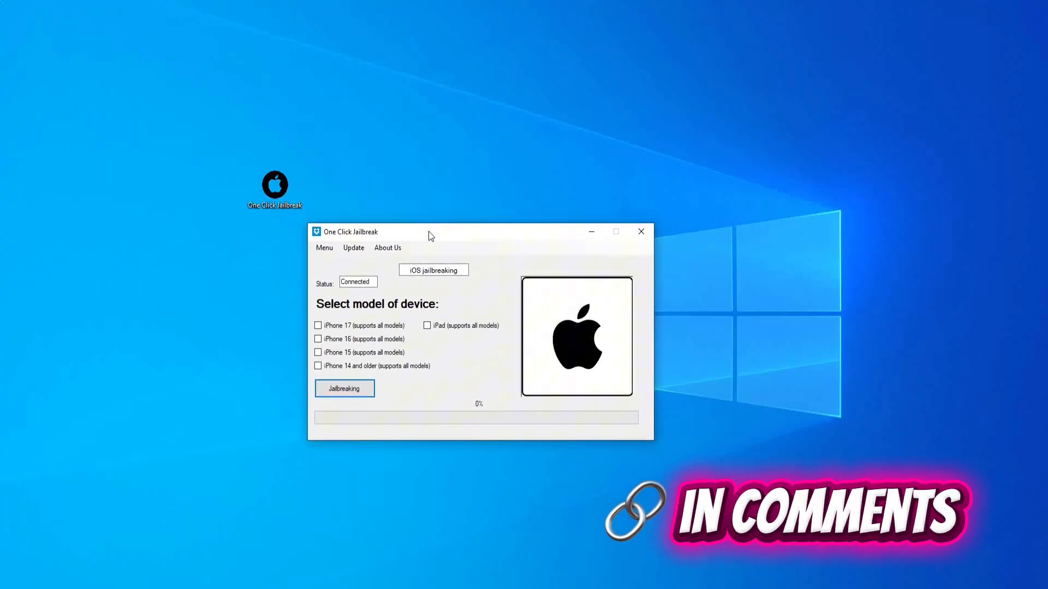
pyautogui.click(319, 352)
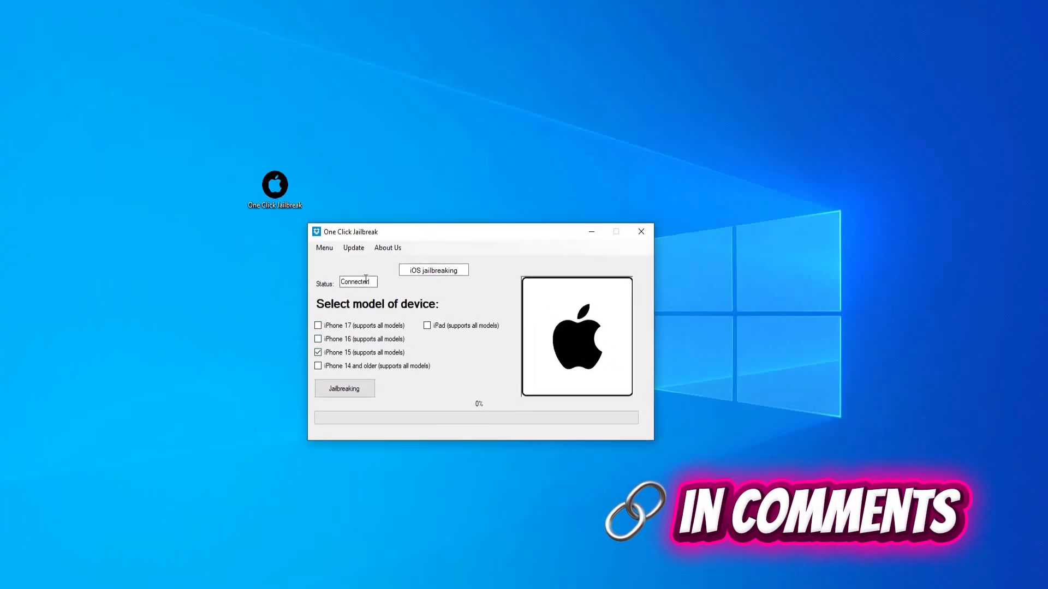
pyautogui.click(343, 389)
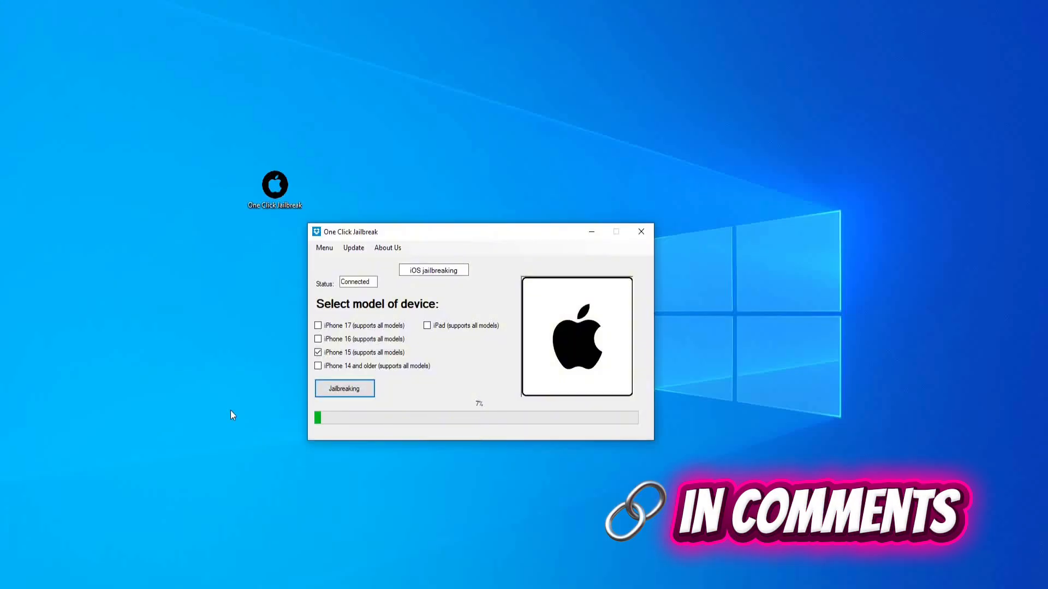